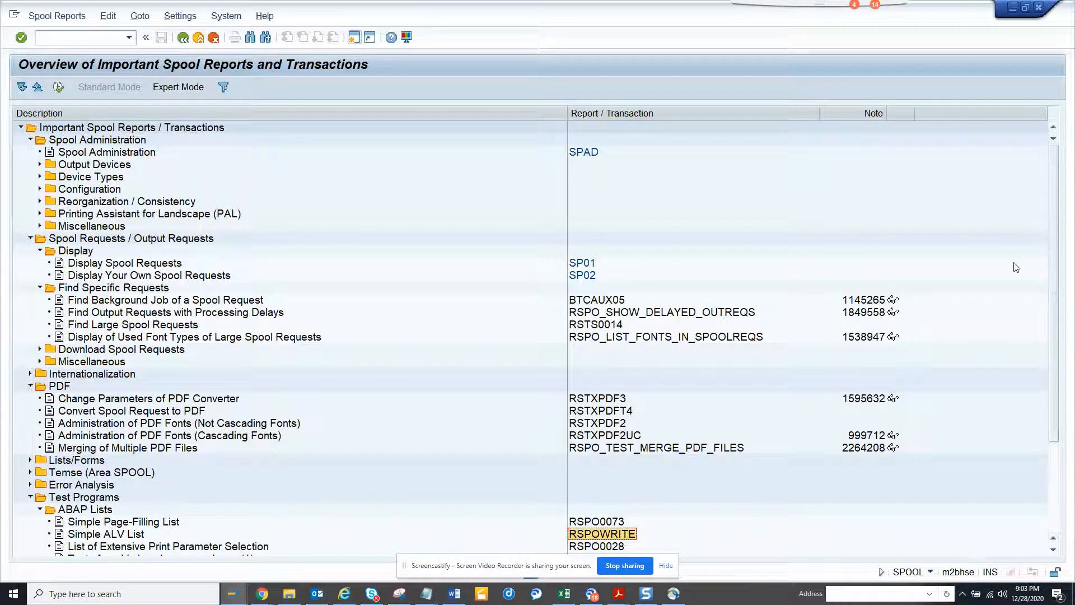
mouse_move(936, 576)
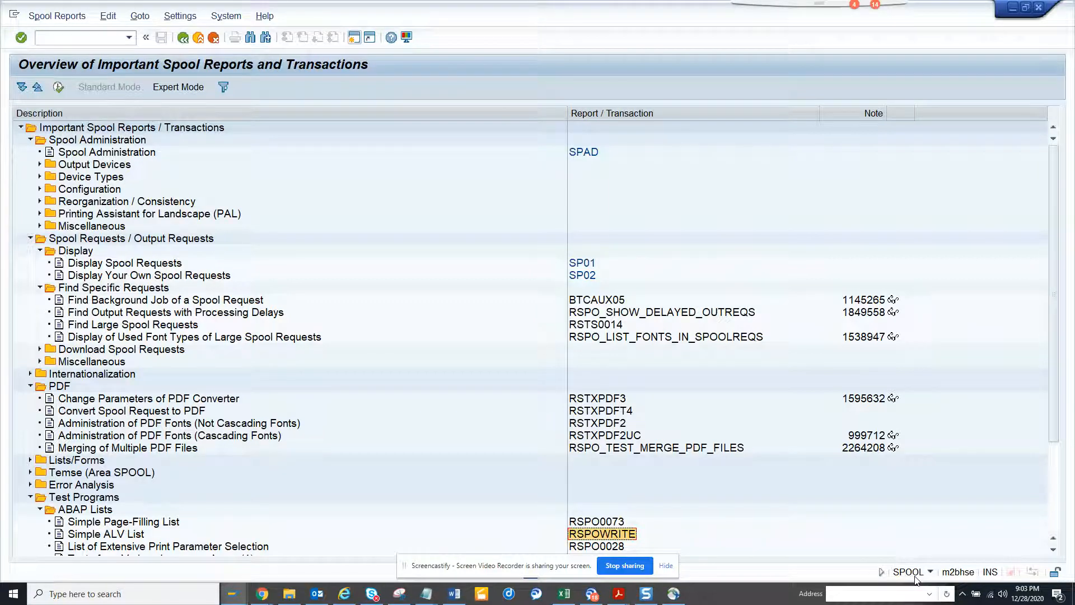
mouse_move(831, 344)
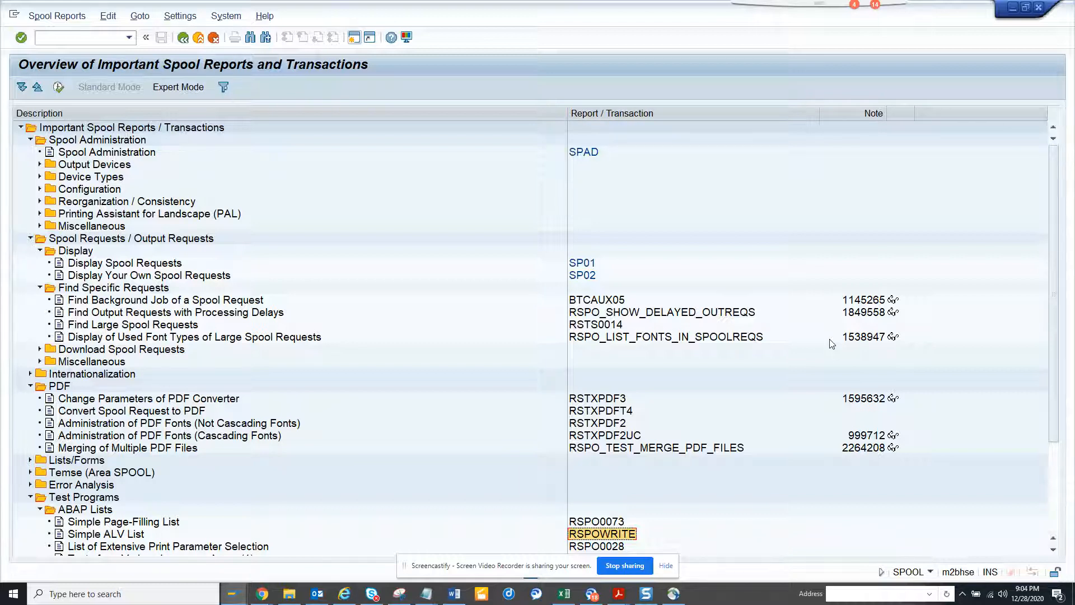
mouse_move(70, 170)
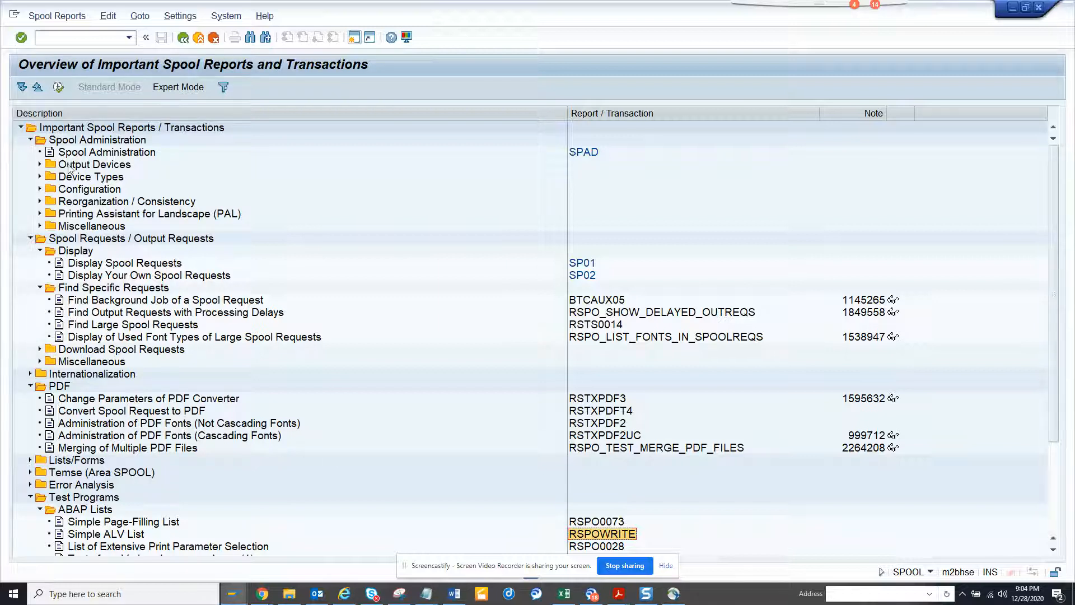
- Collapse the spool reports tree to its root, then expand all its folders again
click(20, 128)
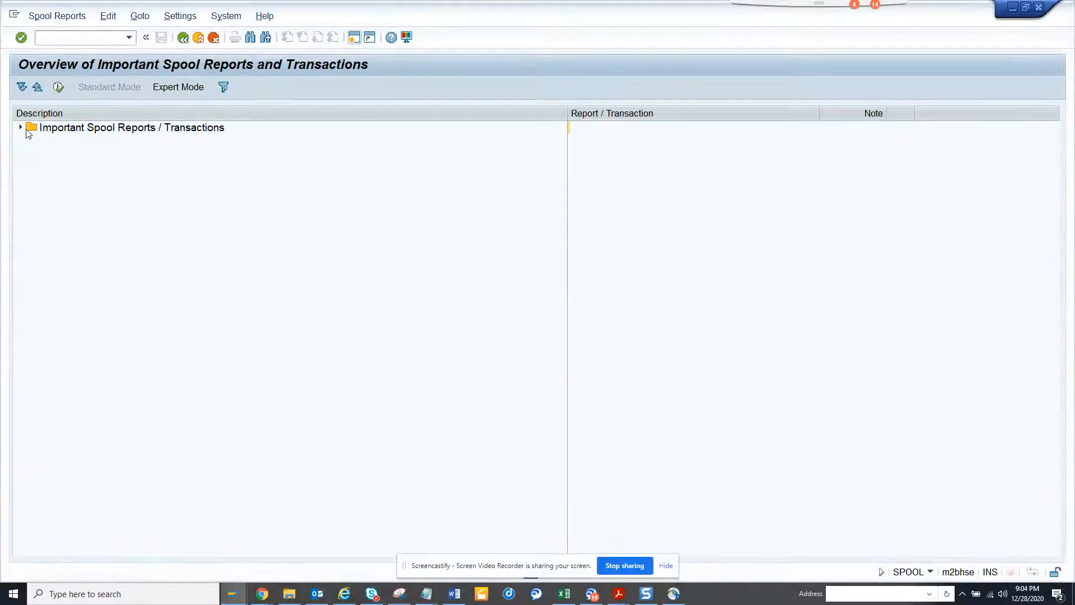
click(20, 128)
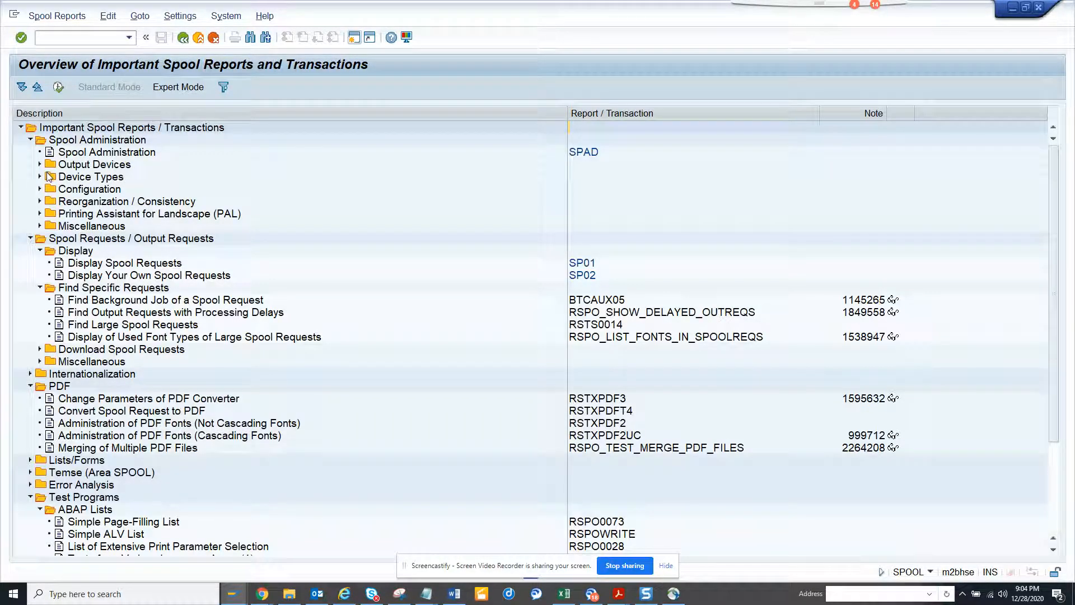
mouse_move(39, 245)
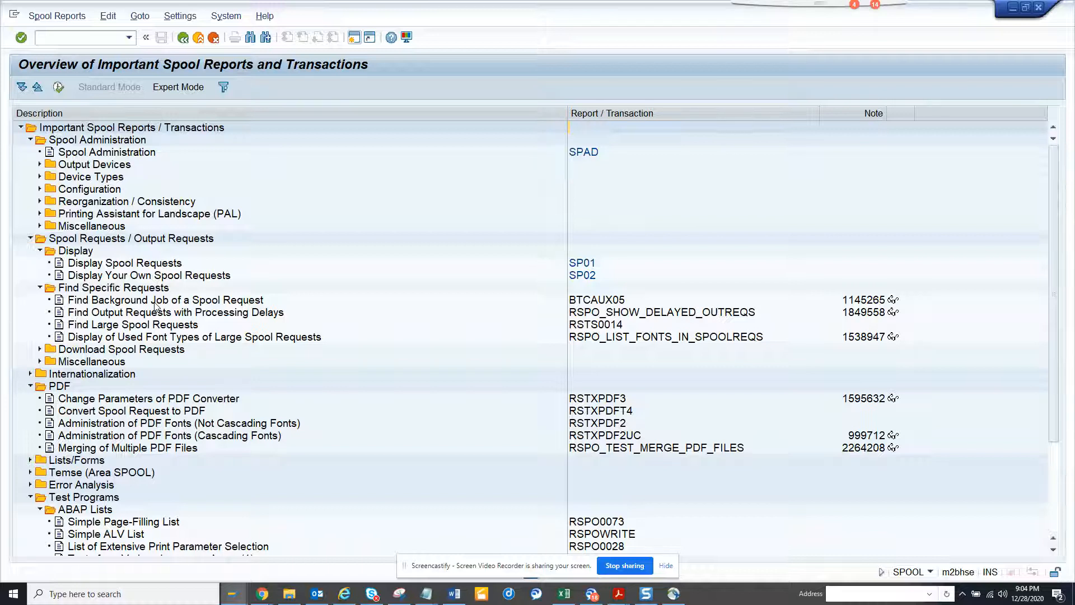
mouse_move(218, 315)
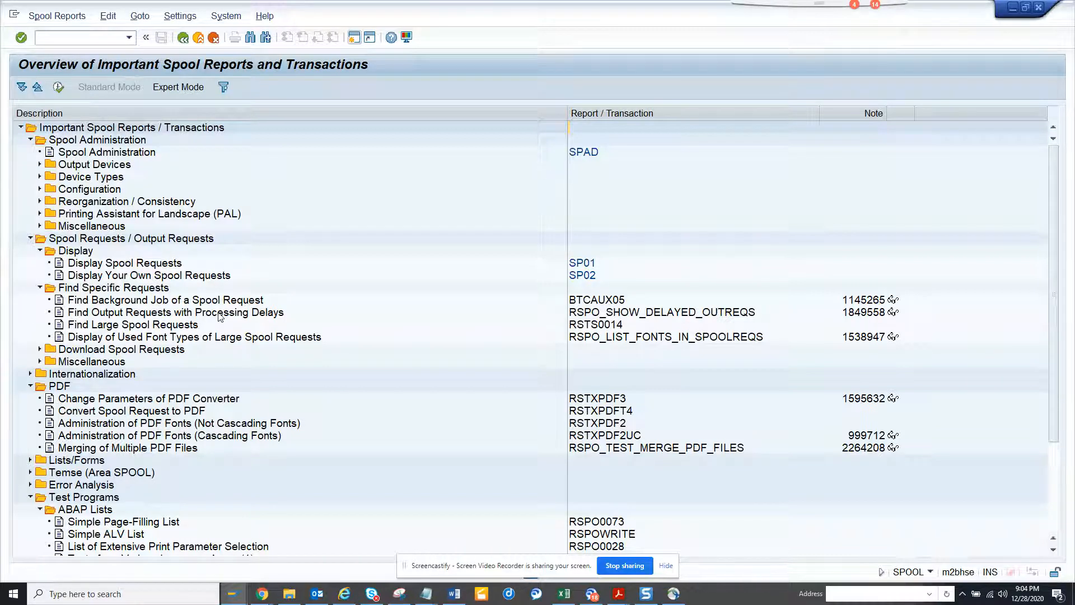
mouse_move(665, 332)
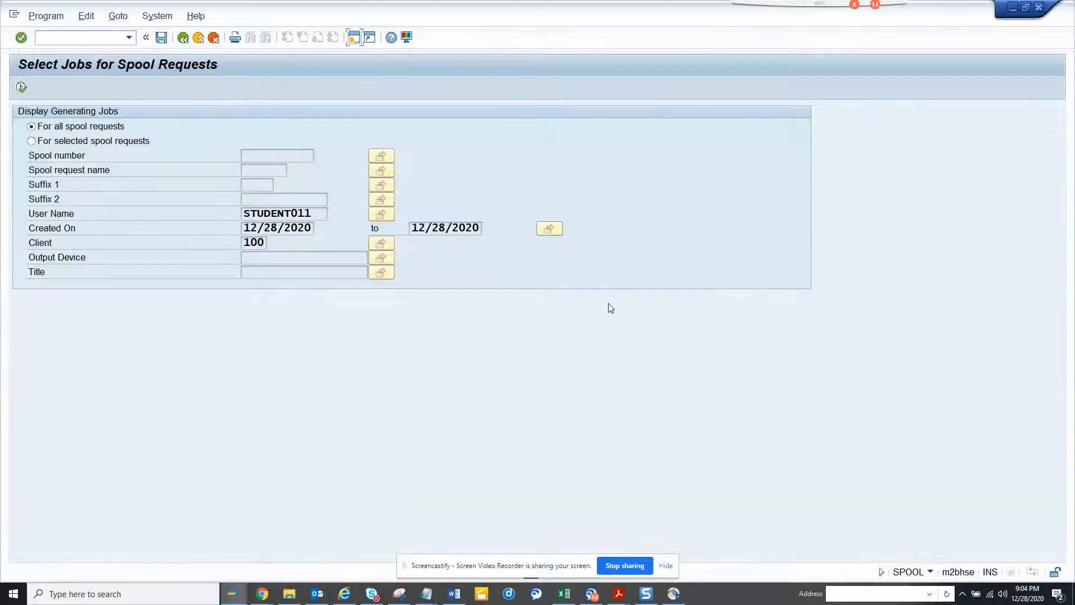
- Run job selection for today's spool requests and bring up the session window's system menu
click(277, 155)
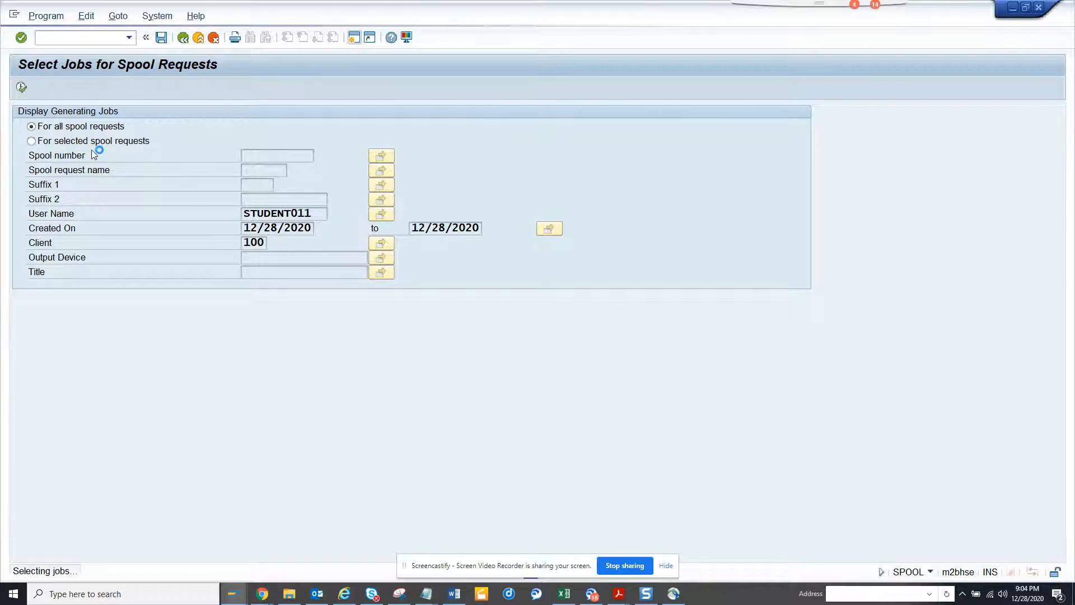
mouse_move(109, 327)
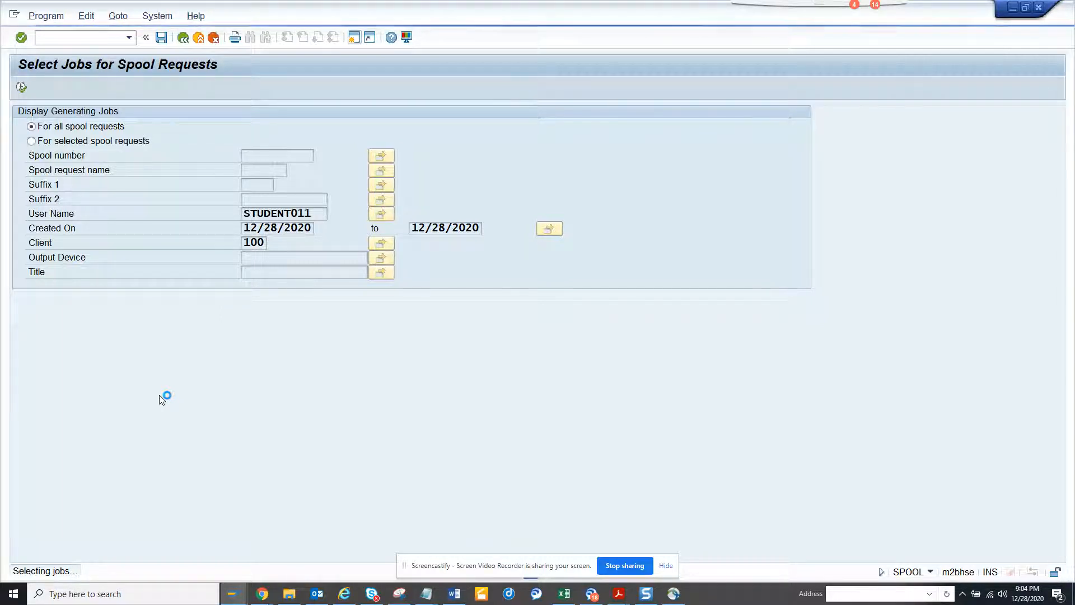
mouse_move(206, 355)
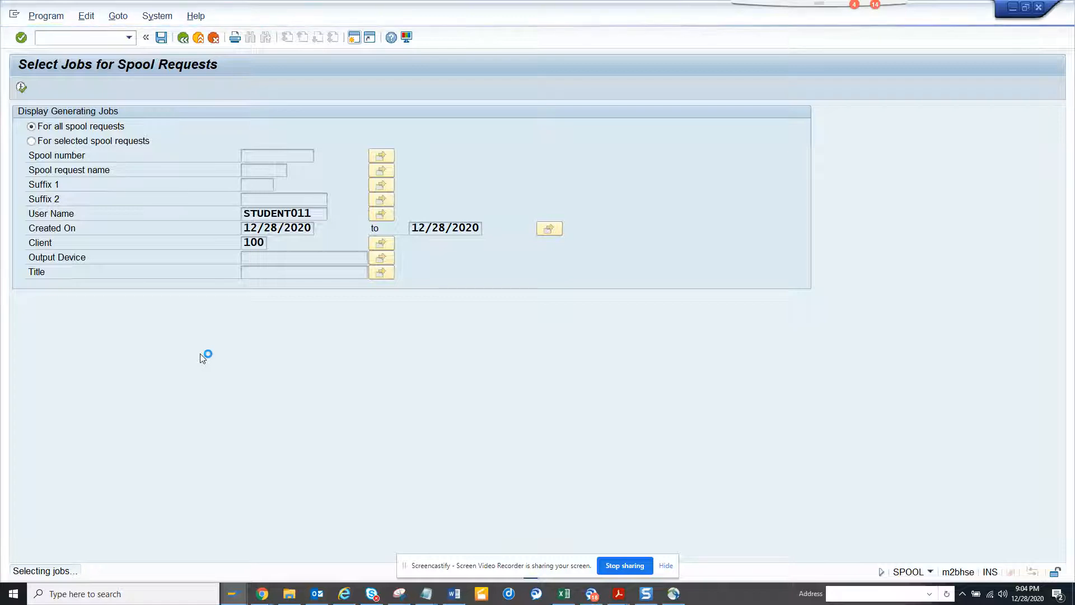
mouse_move(150, 216)
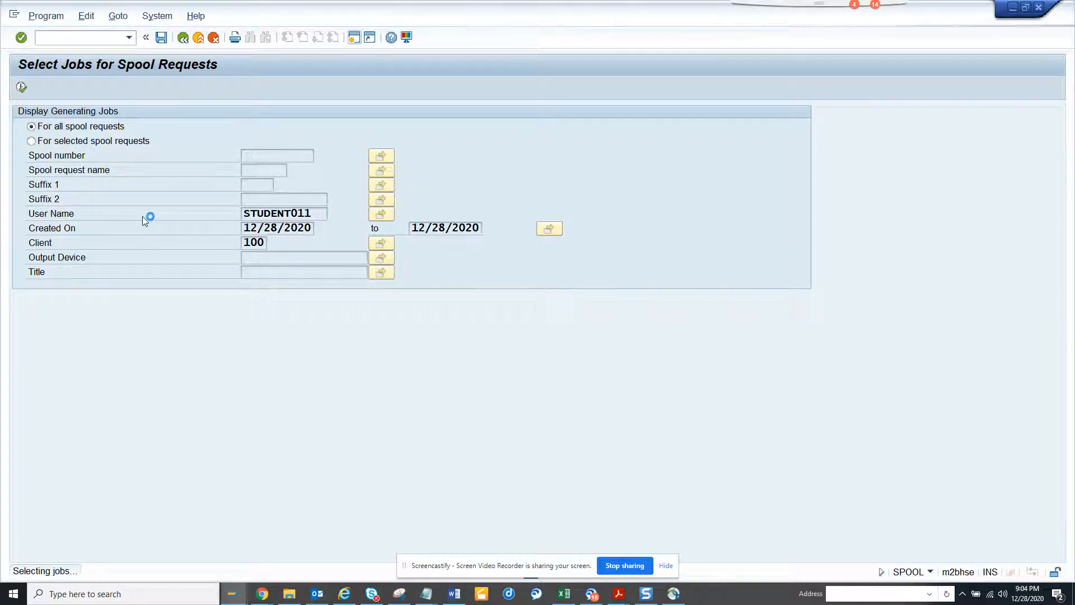
key(alt+tab)
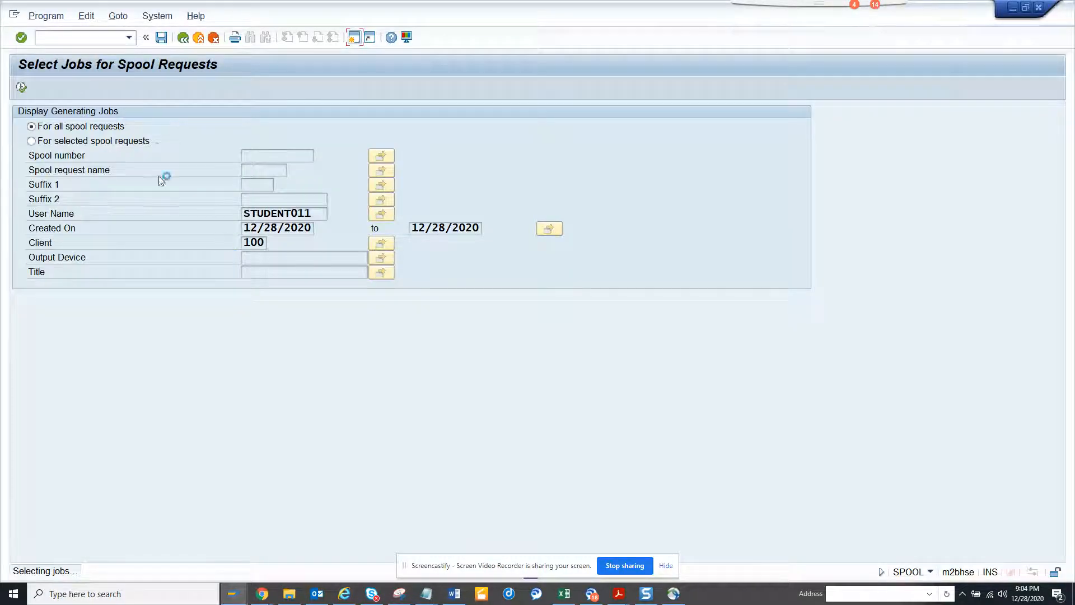
click(13, 15)
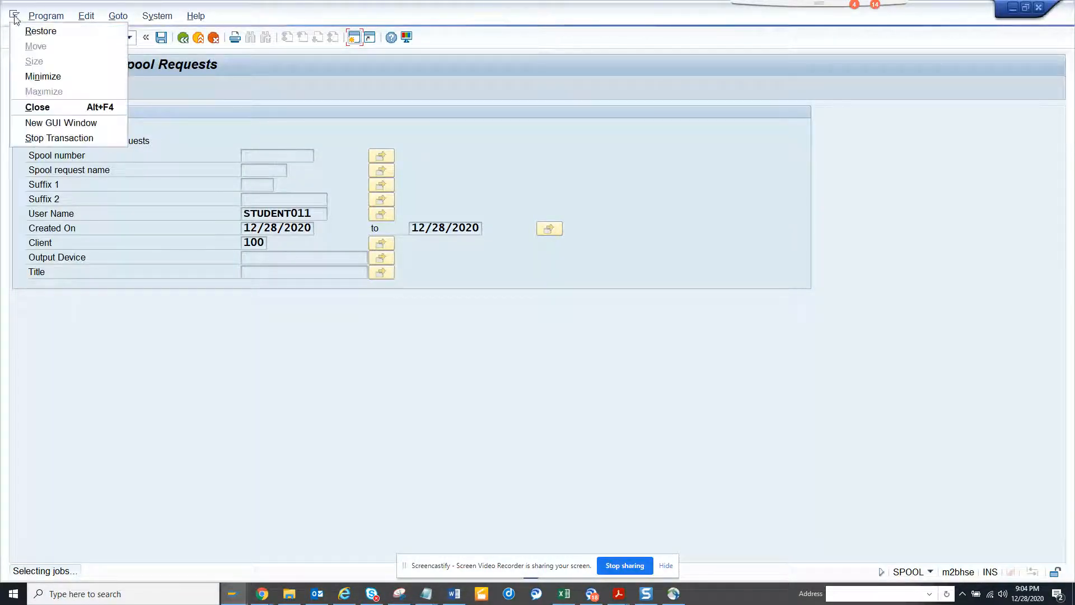
- Dismiss the max-sessions error from New GUI Window and return to the overview with /nspo
click(60, 122)
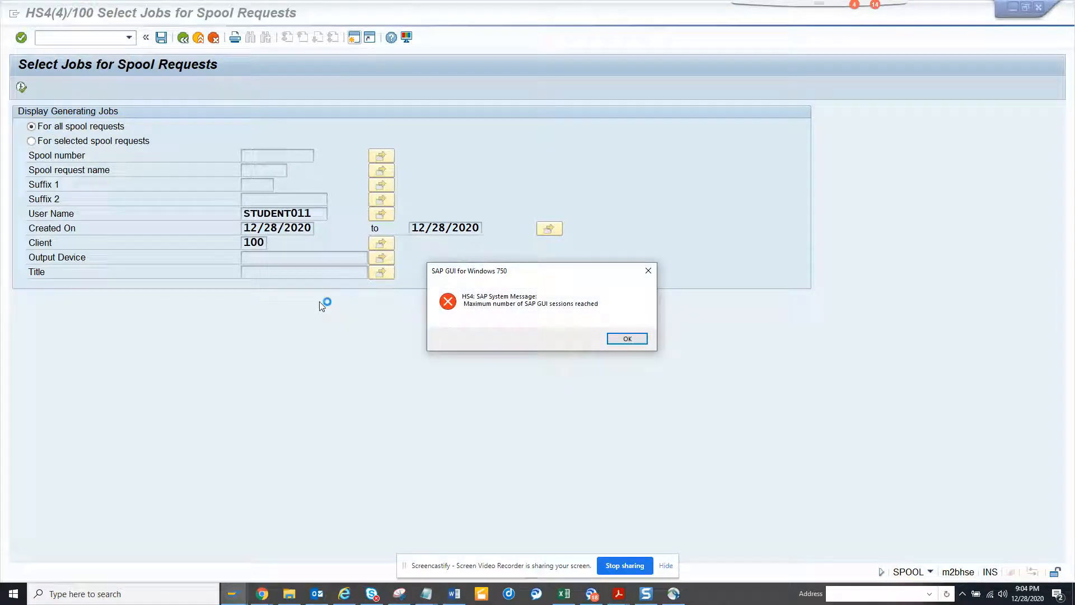
click(626, 338)
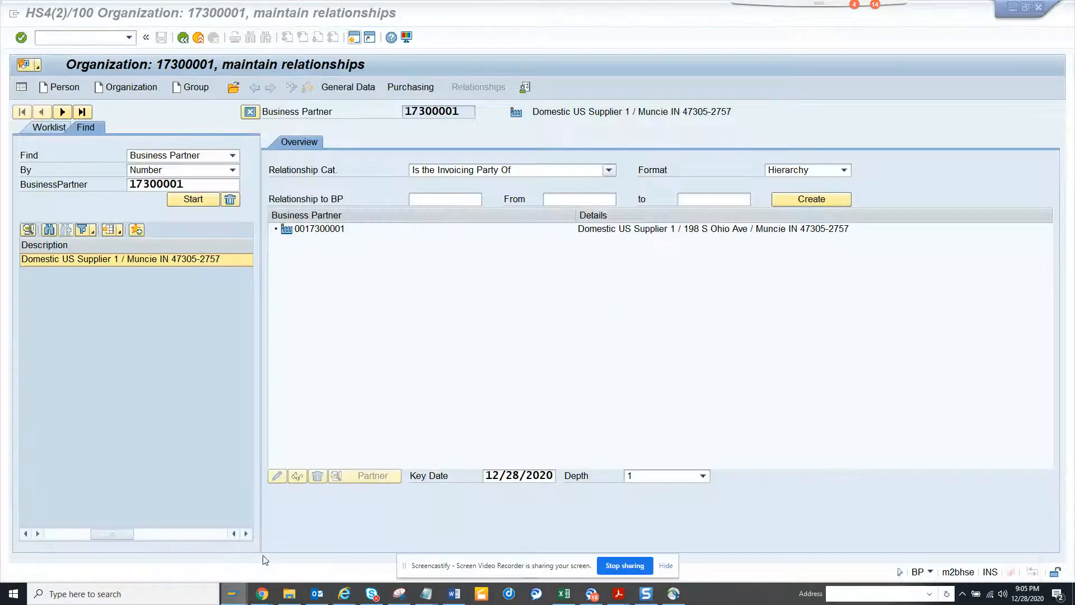
click(82, 37)
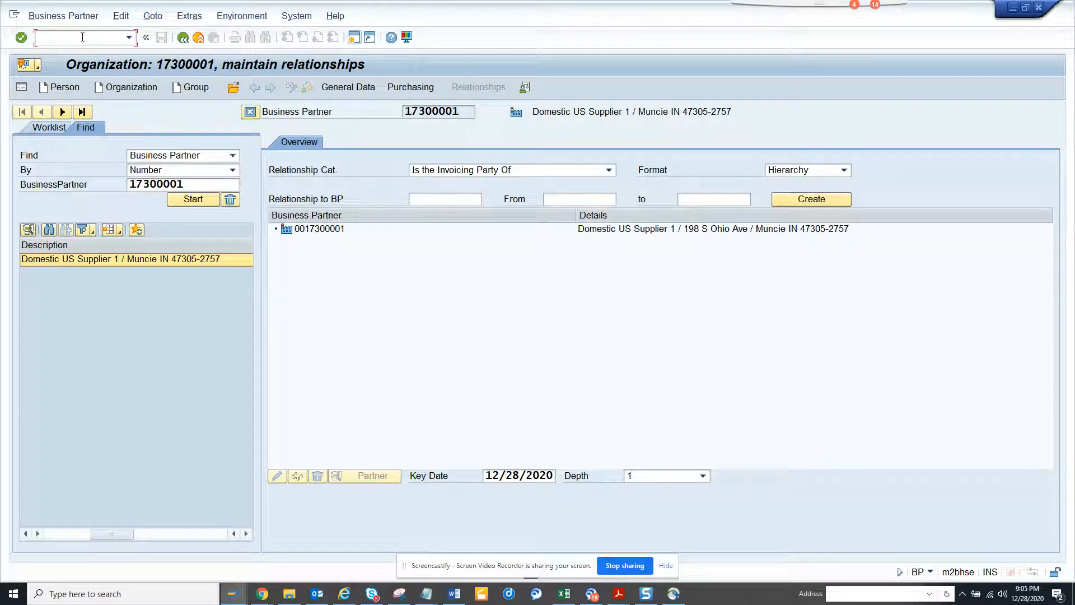
text(/nspo)
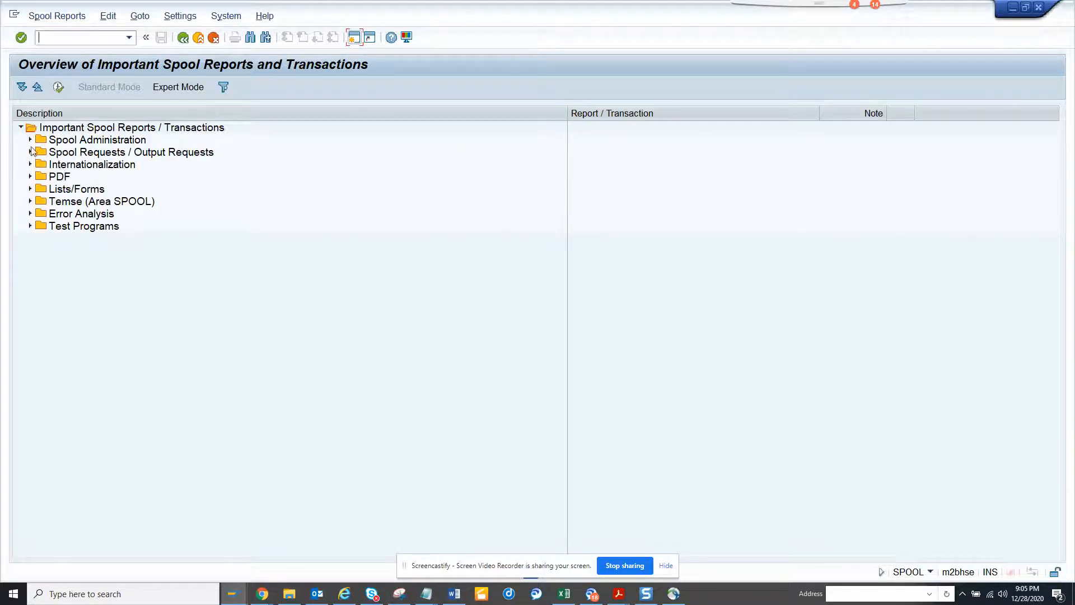
- Expand the Spool Requests folder's Display, Find Specific Requests, Download and Miscellaneous subfolders
click(31, 152)
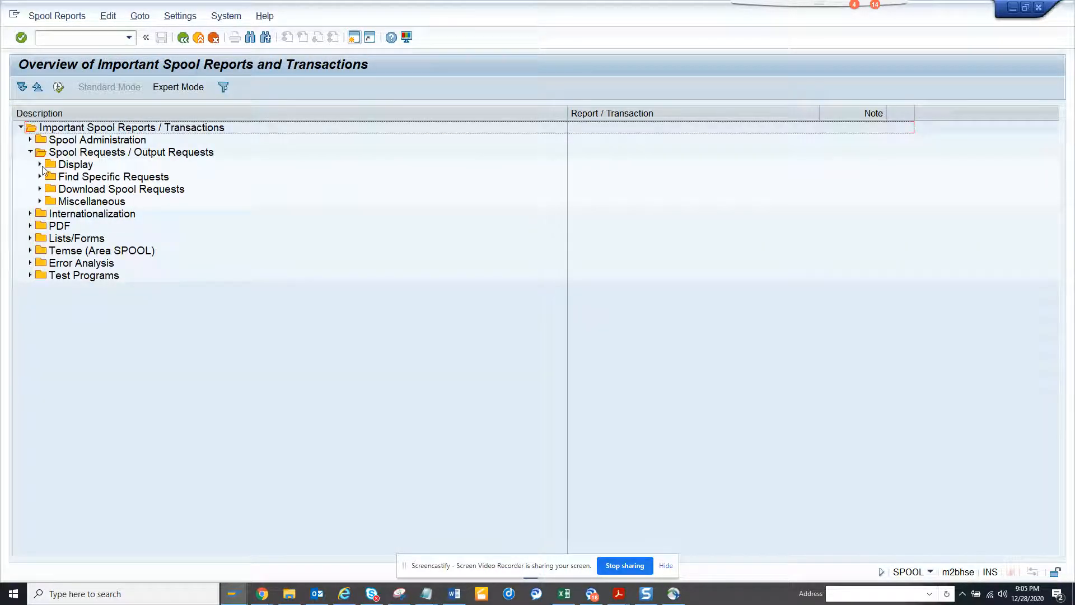
click(39, 164)
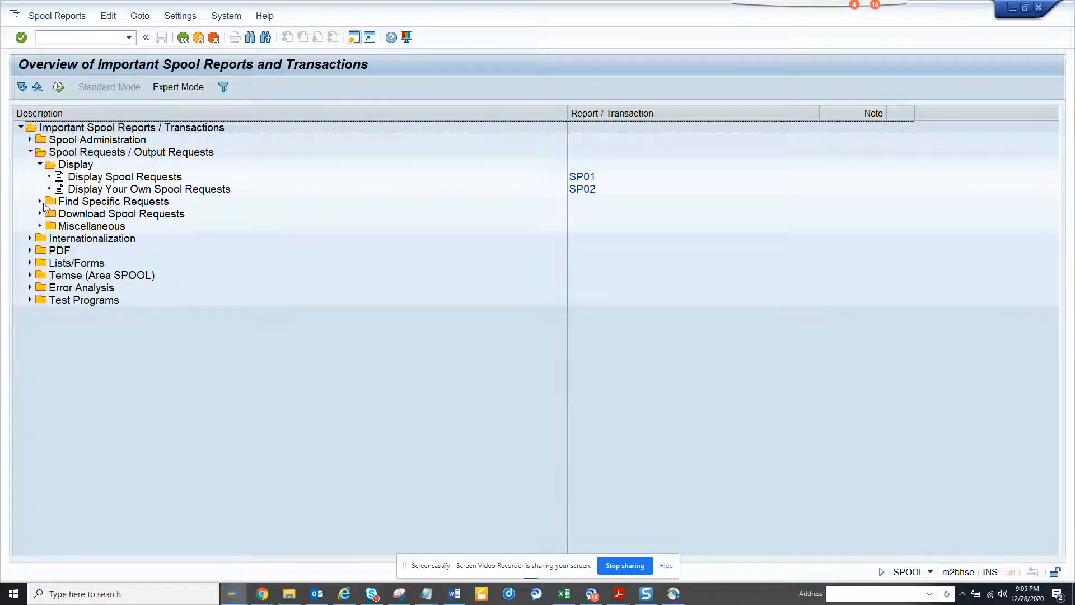
click(39, 201)
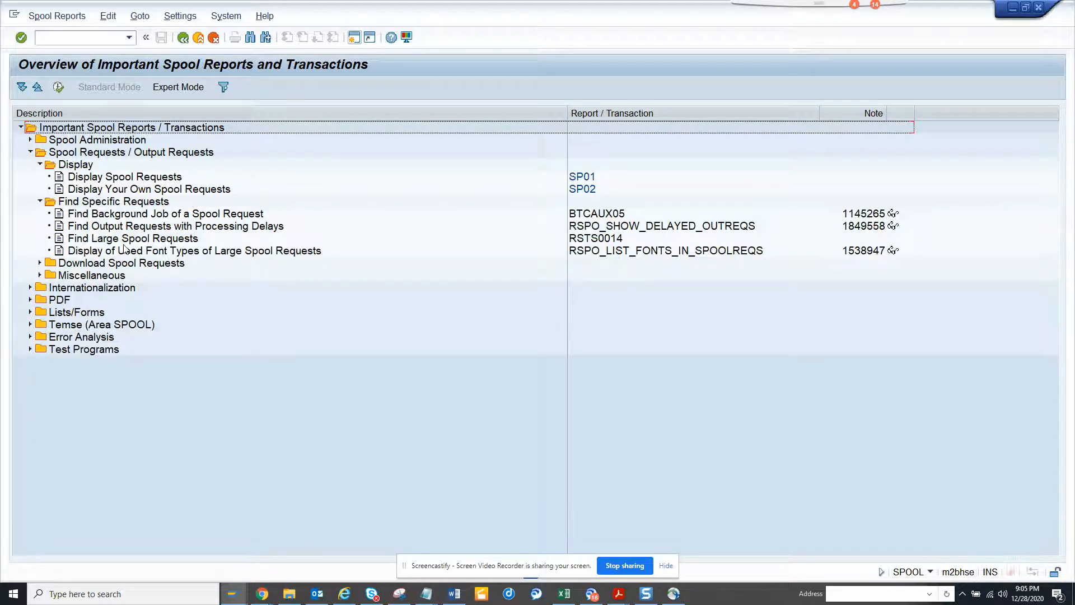
click(40, 263)
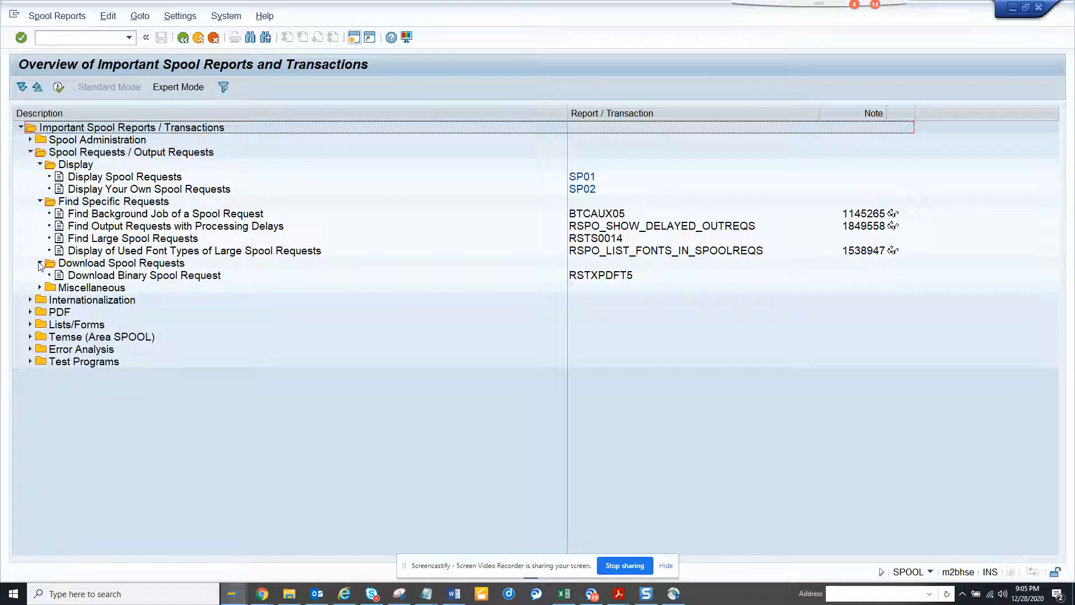
click(39, 266)
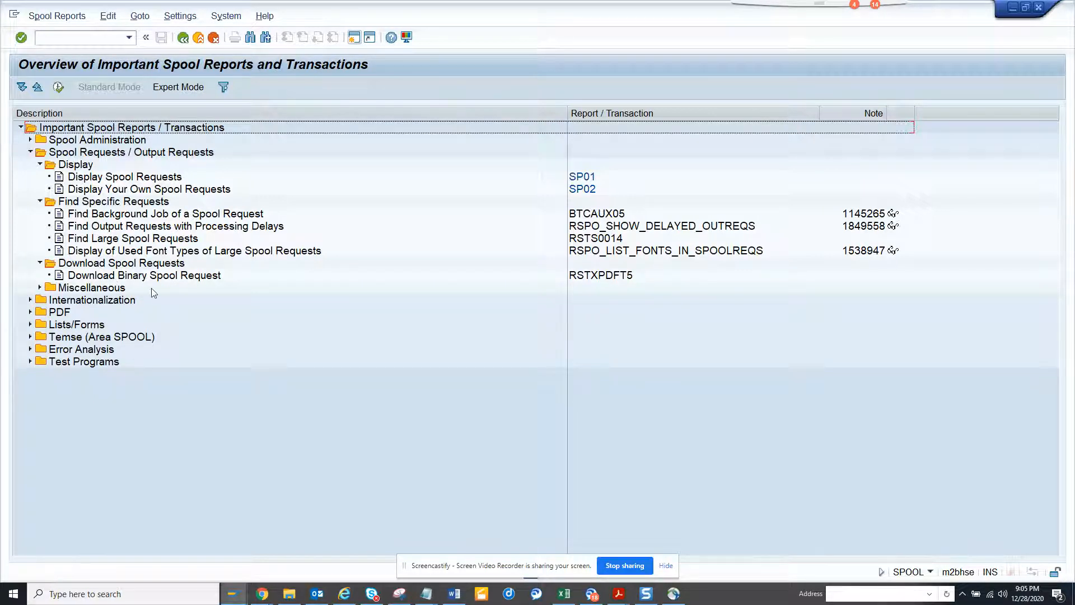
click(41, 287)
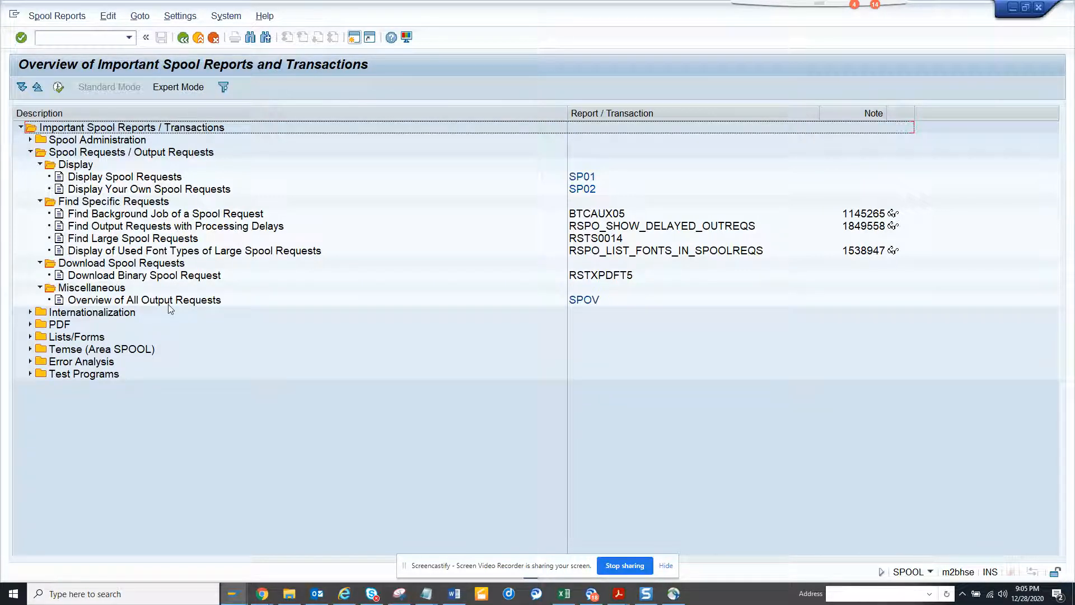
mouse_move(90, 335)
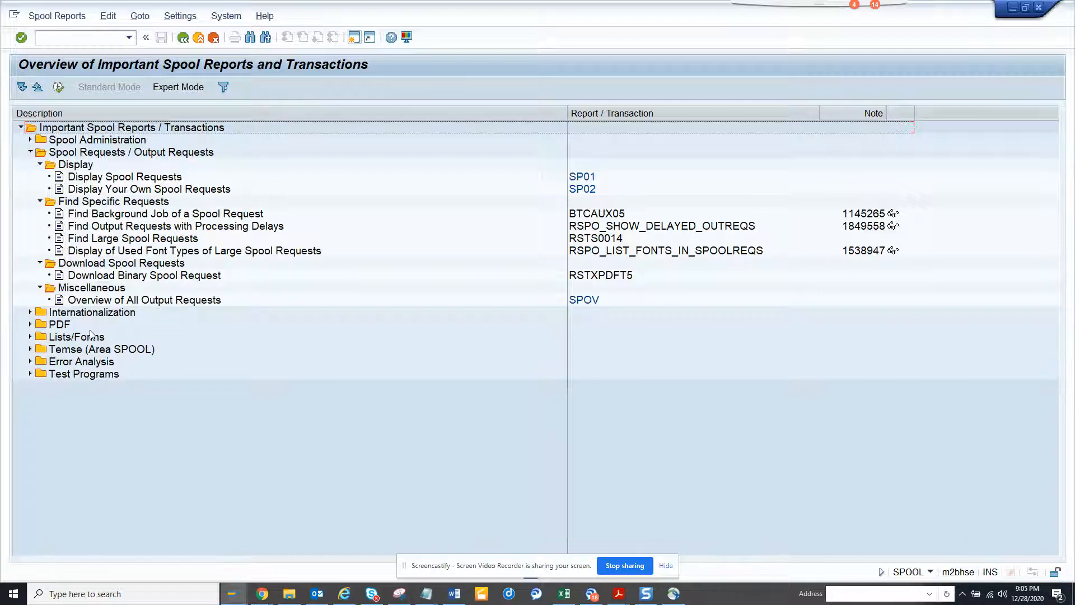
- Expand the Internationalization, PDF and Lists/Forms groups and open Display User-Specific Print Parameters
click(31, 312)
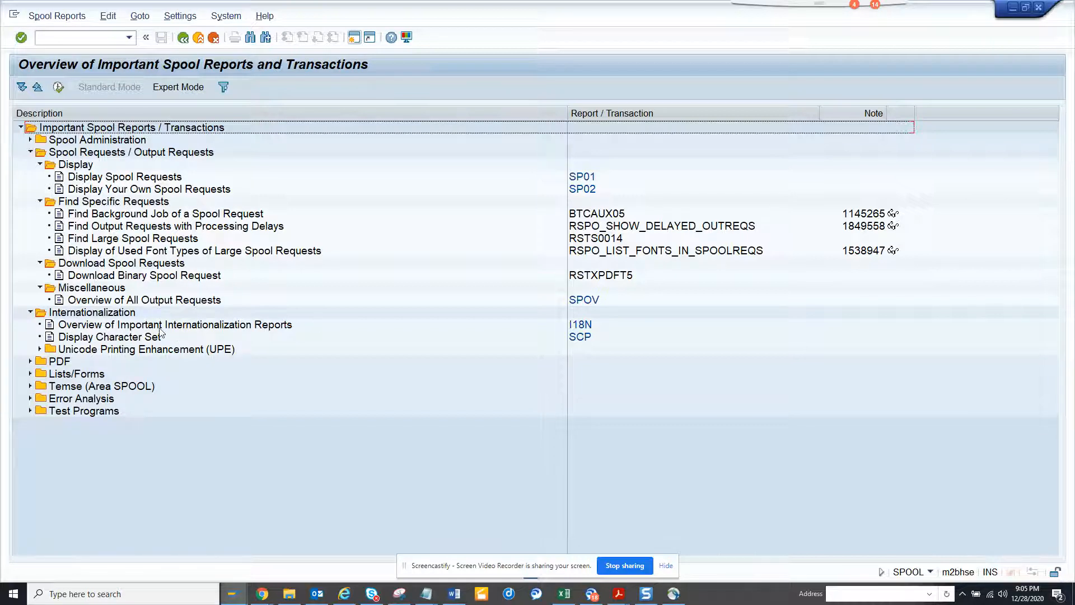
click(31, 361)
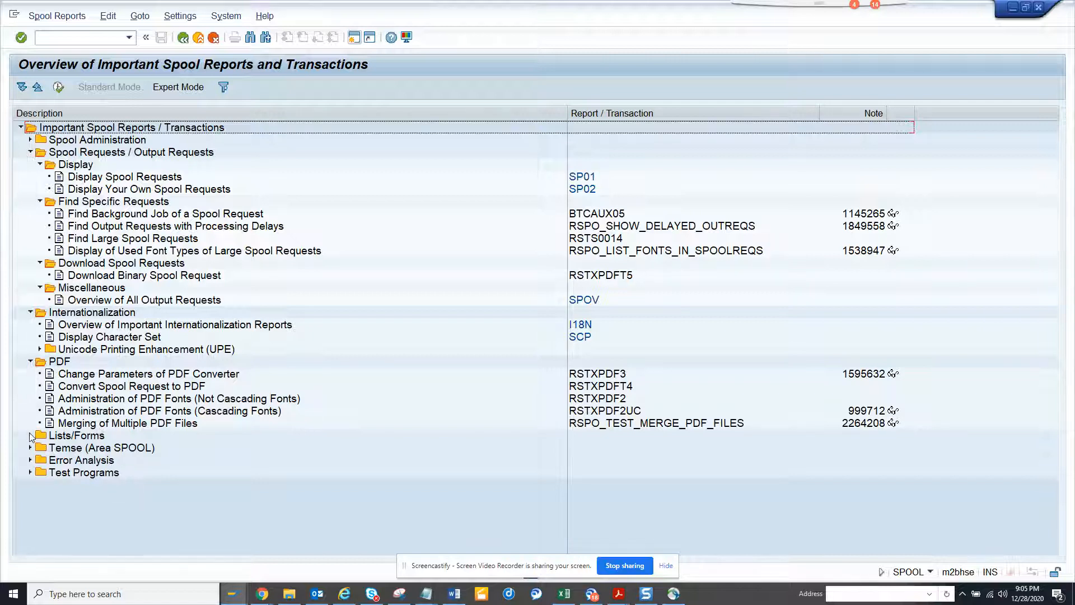
click(30, 436)
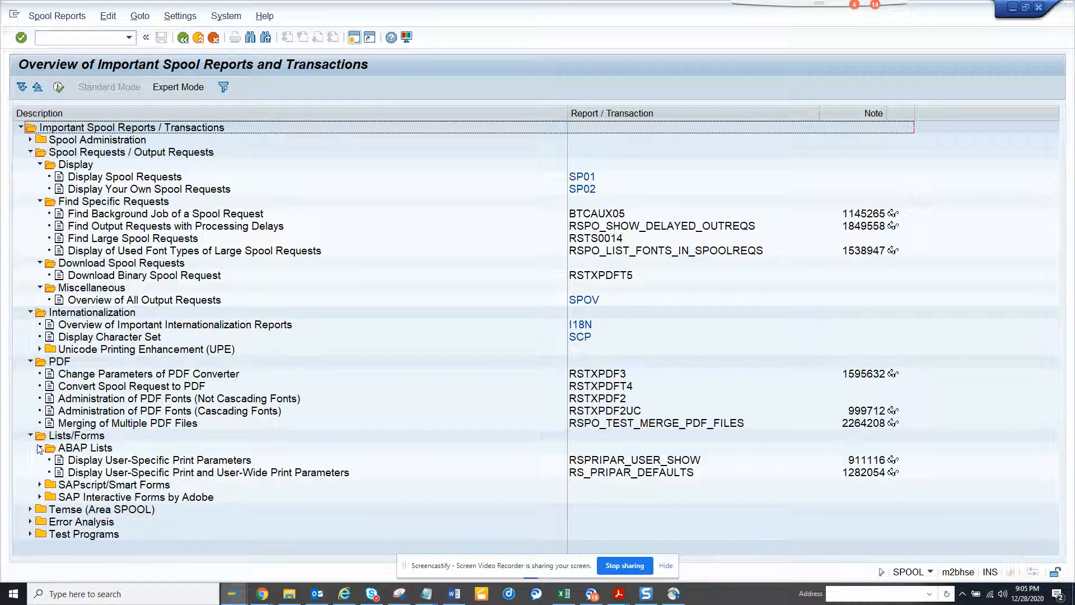
click(40, 448)
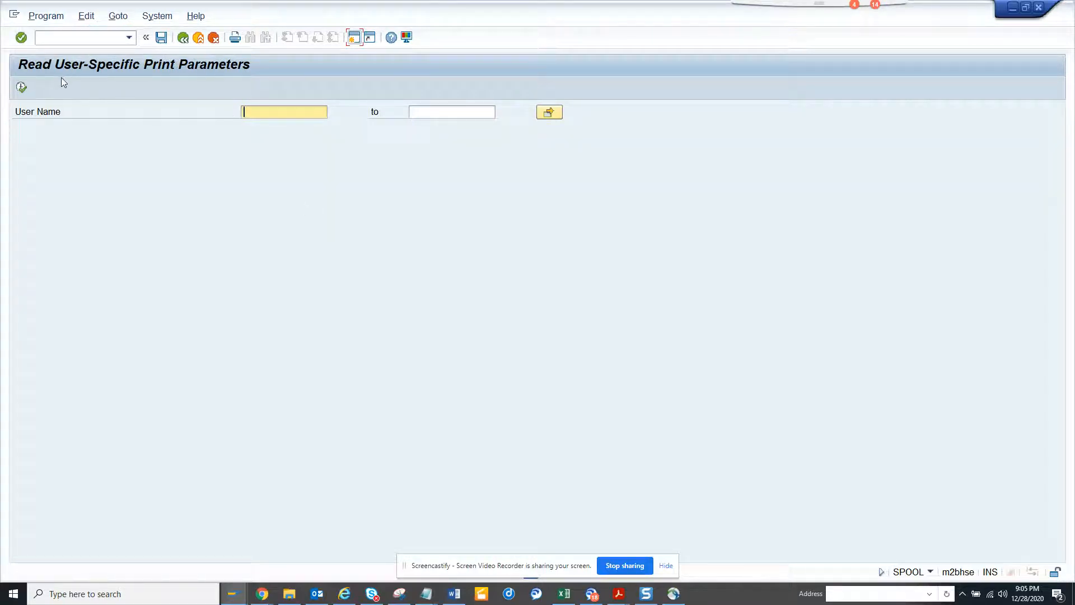
- List print parameters for all users, then go back to the spool reports overview
click(22, 87)
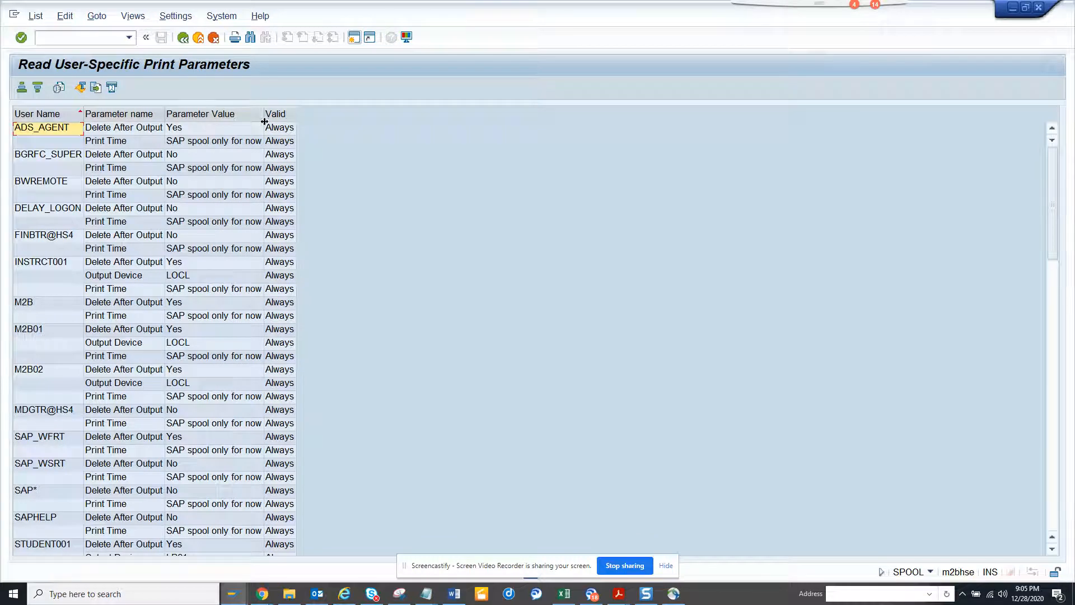
mouse_move(137, 149)
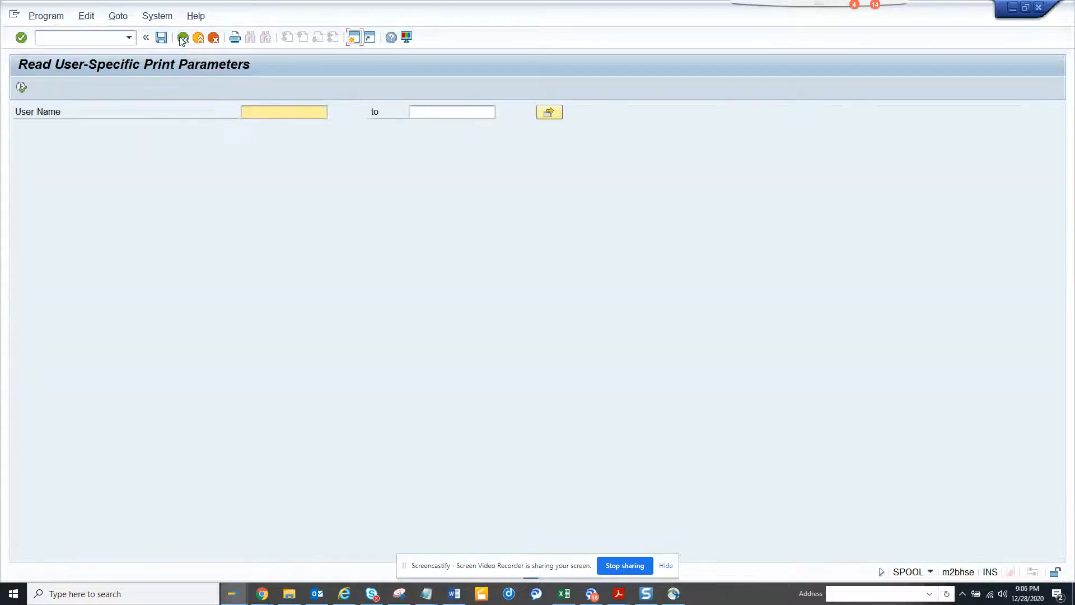
click(183, 37)
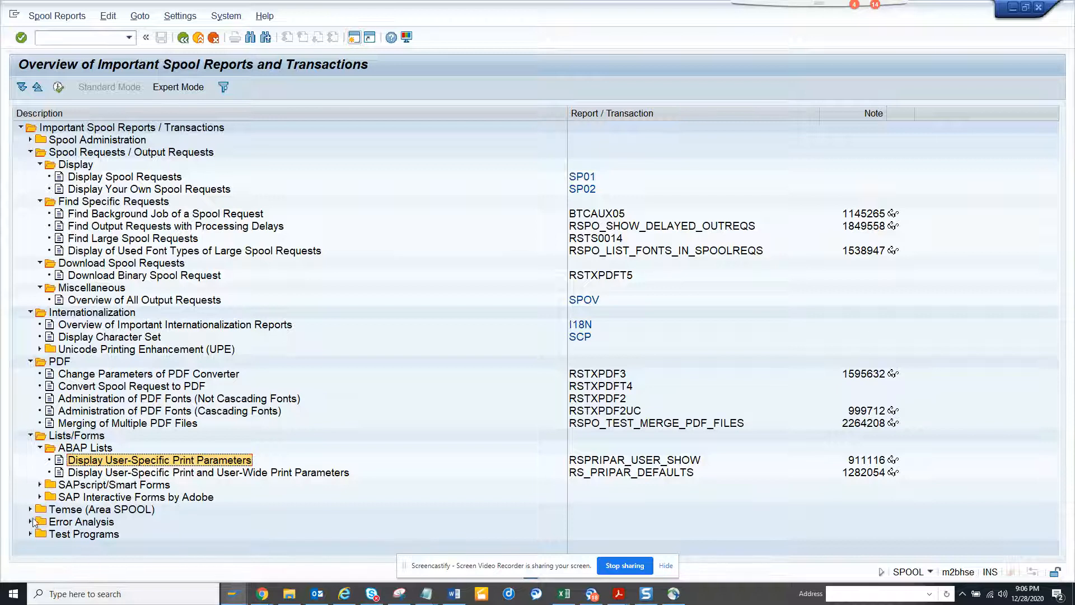
mouse_move(33, 540)
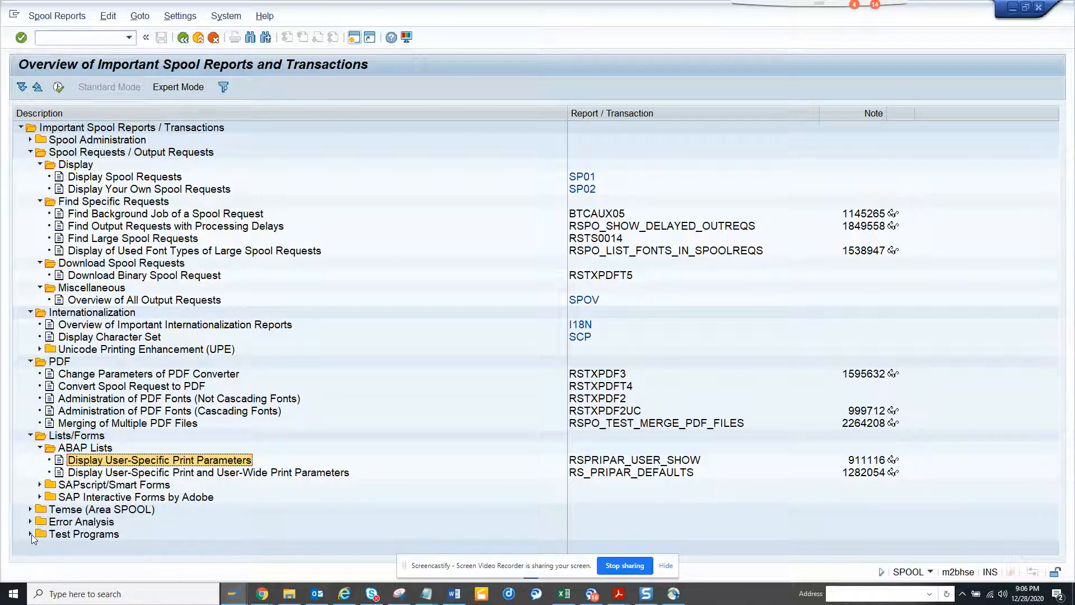
- Expand the Test Programs folder to show its ABAP Lists, SAPscript, Smart Forms and spool request subfolders
click(30, 534)
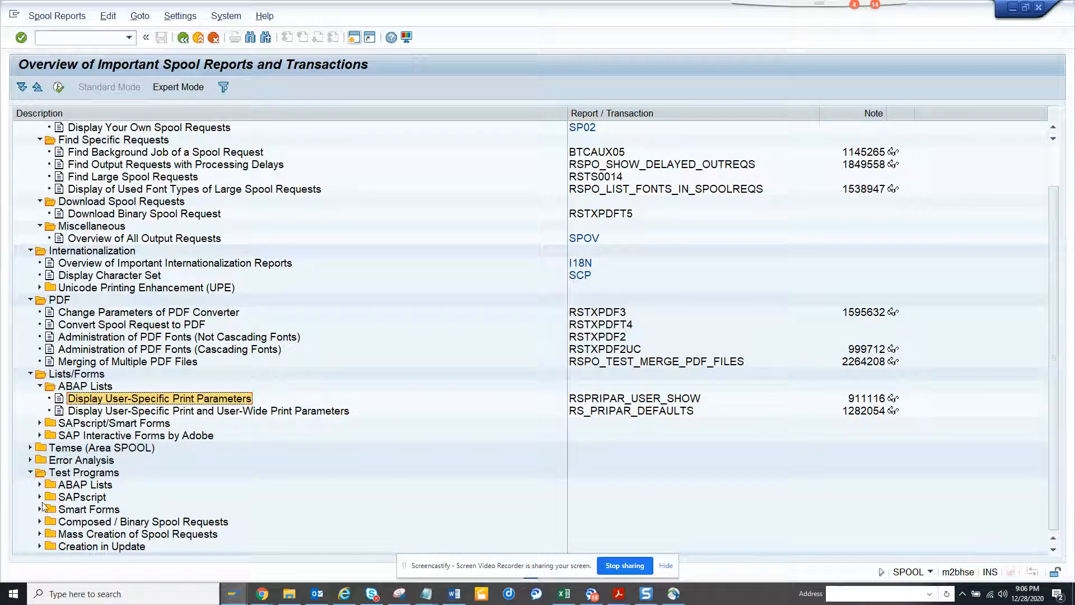
mouse_move(38, 553)
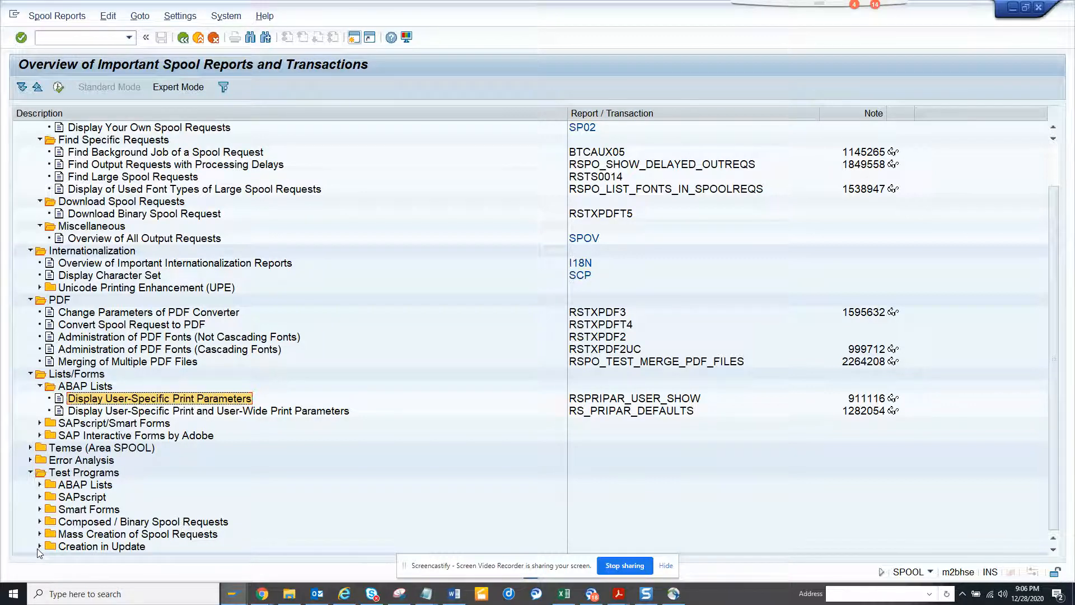
mouse_move(86, 507)
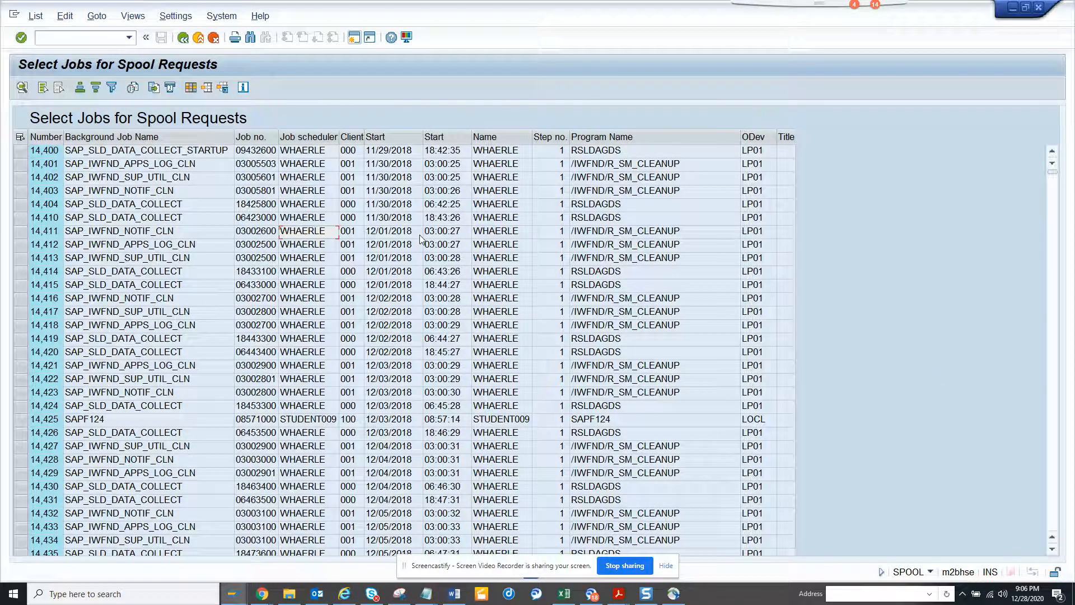
mouse_move(655, 354)
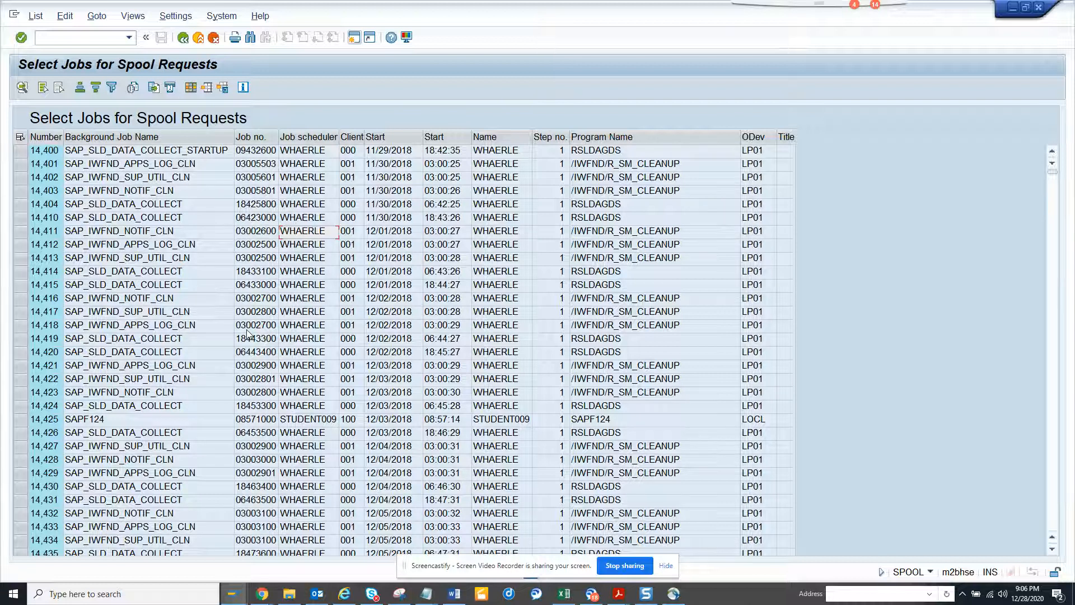
mouse_move(391, 216)
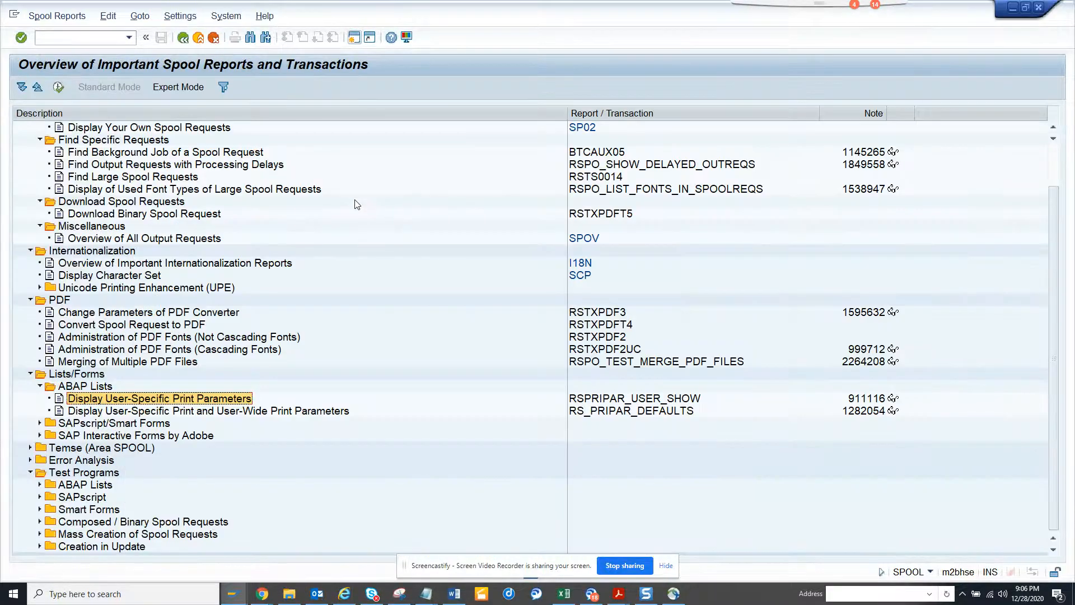
mouse_move(114, 296)
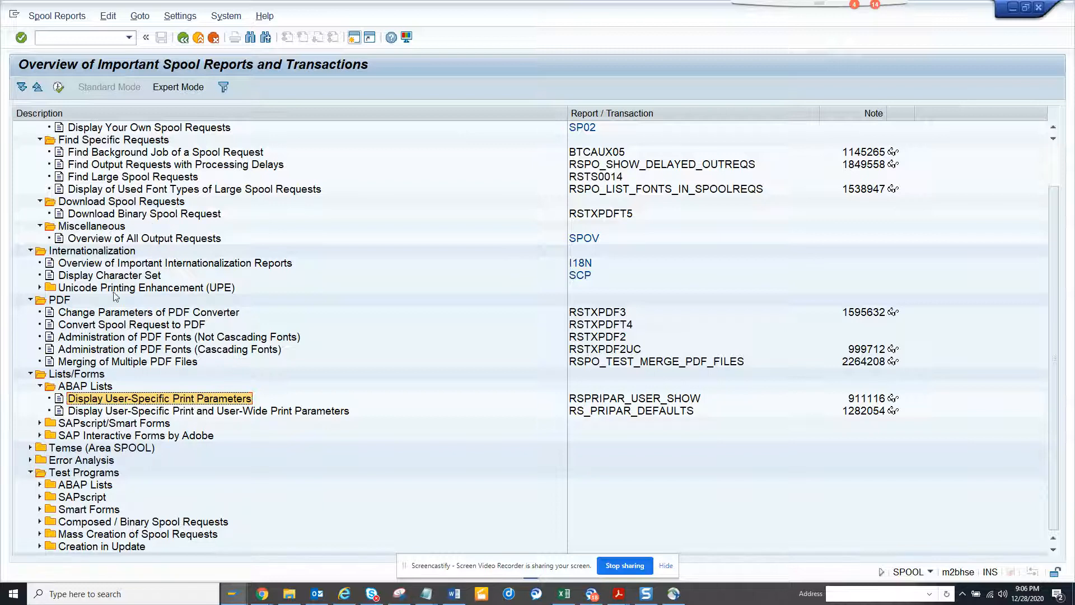
mouse_move(177, 88)
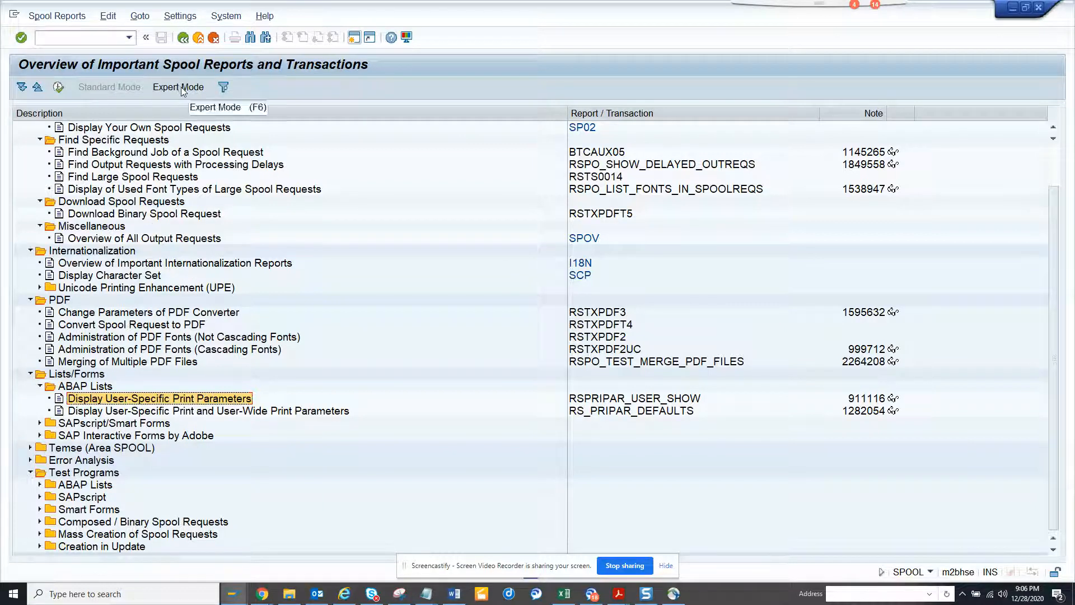
- Switch to Expert Mode and expand the SAP Interactive Forms by Adobe and SAPscript/Smart Forms groups
click(178, 88)
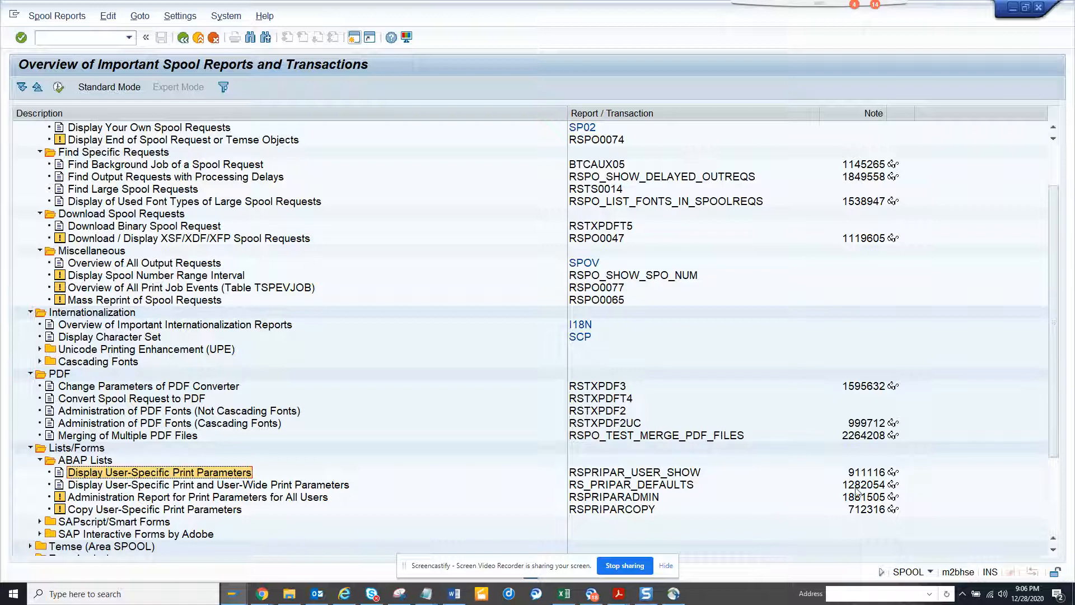
scroll(up, 3)
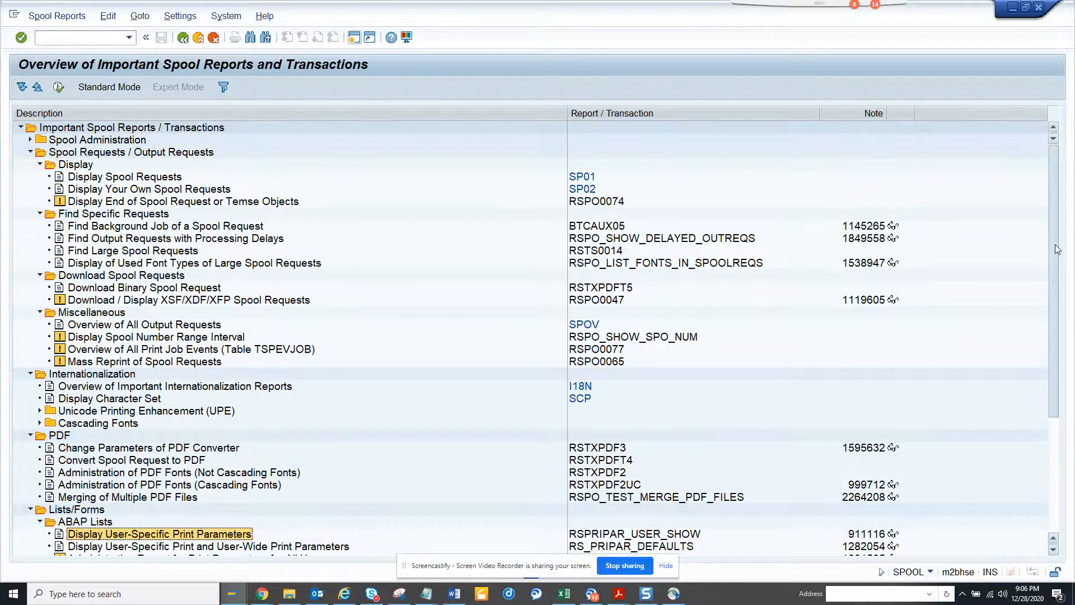
scroll(down, 3)
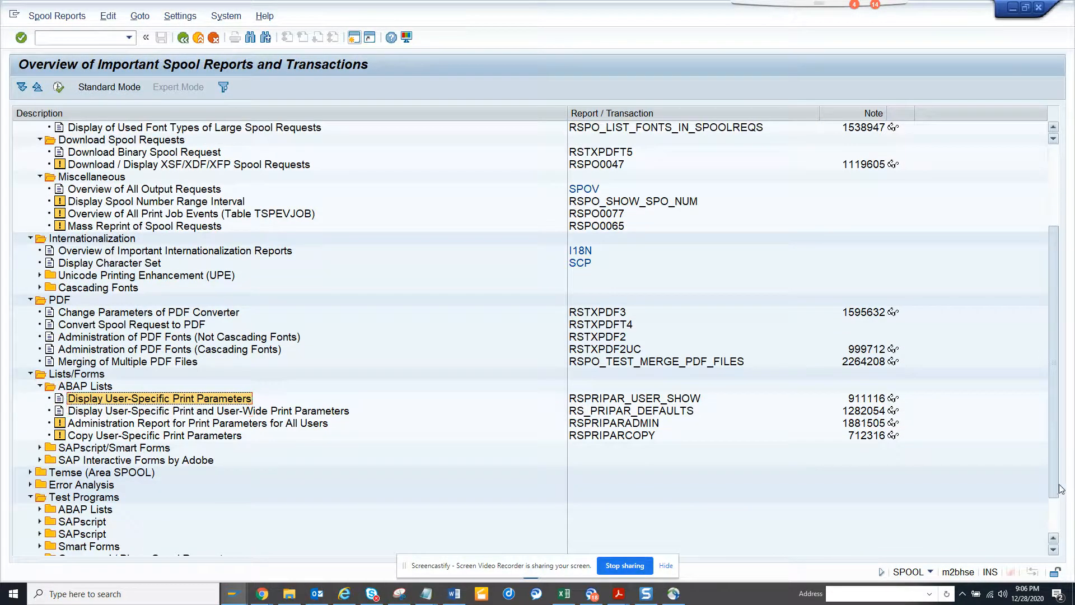
scroll(down, 3)
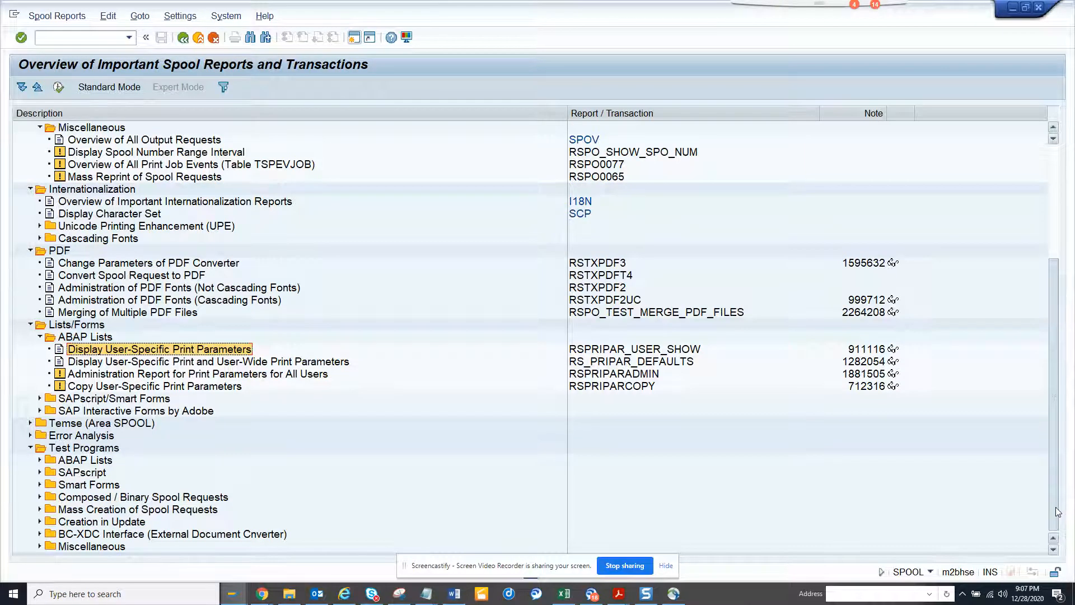
mouse_move(245, 422)
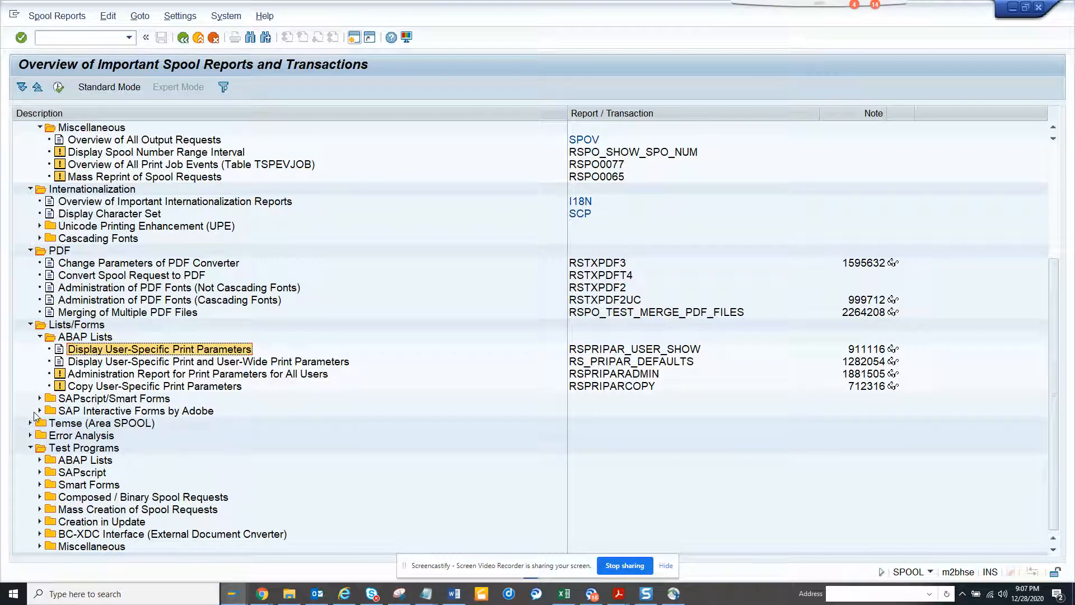
click(39, 410)
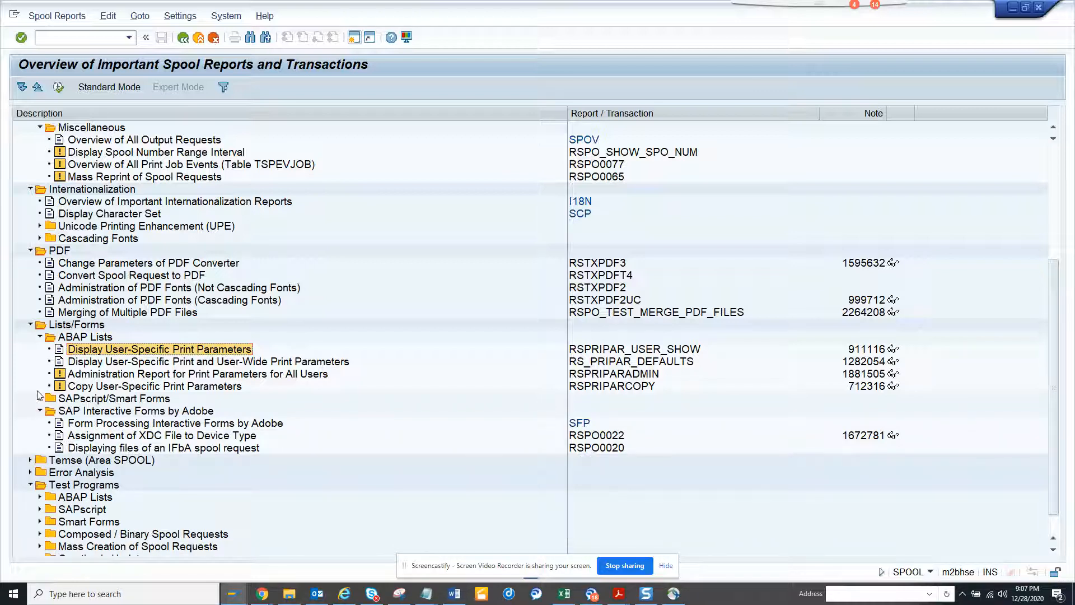
click(39, 398)
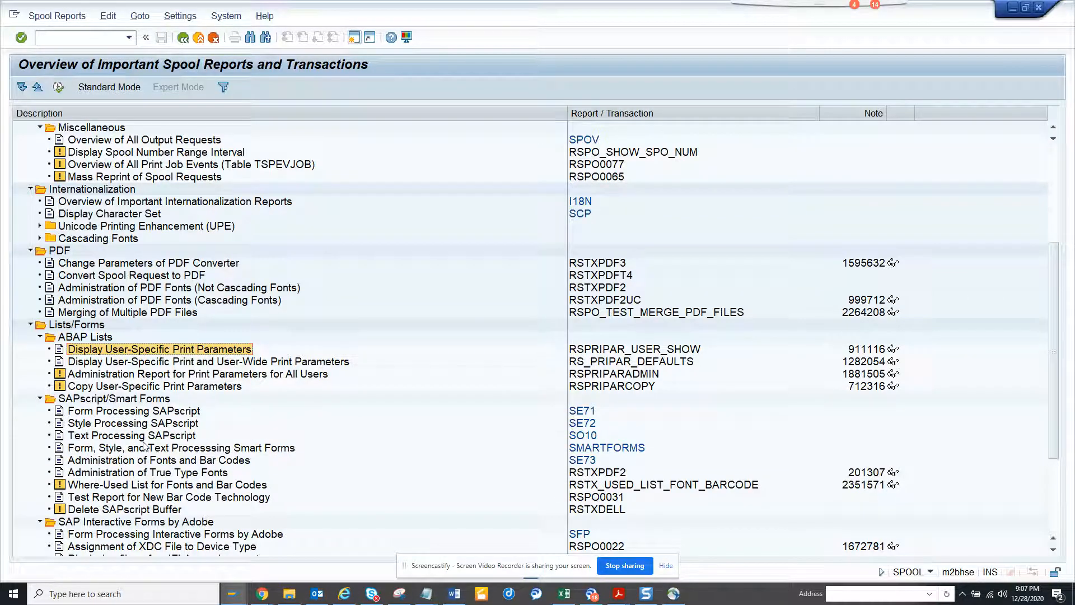